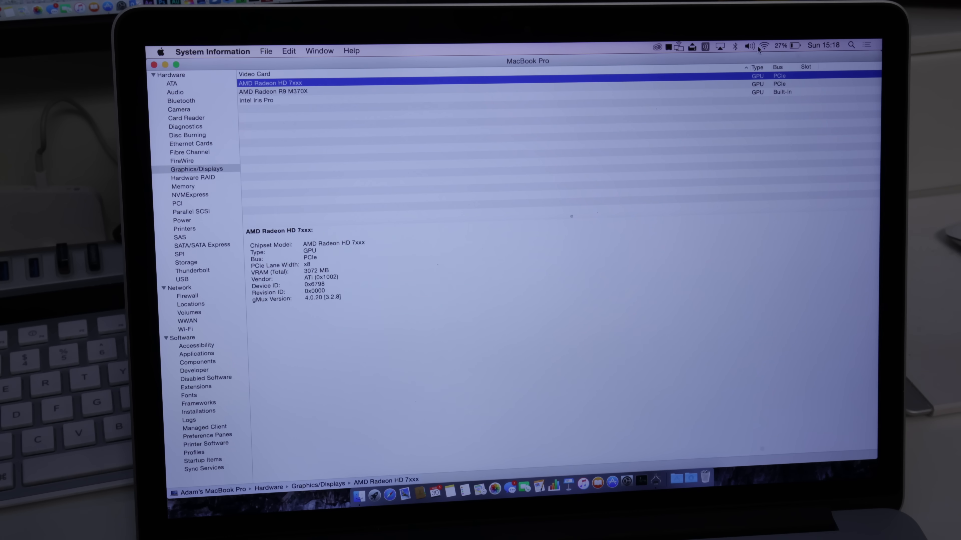
View the Intel Iris Pro and AMD Radeon R9 M370X details, including the built-in Retina LCD.
{"action": "left_click", "coordinate": [256, 100]}
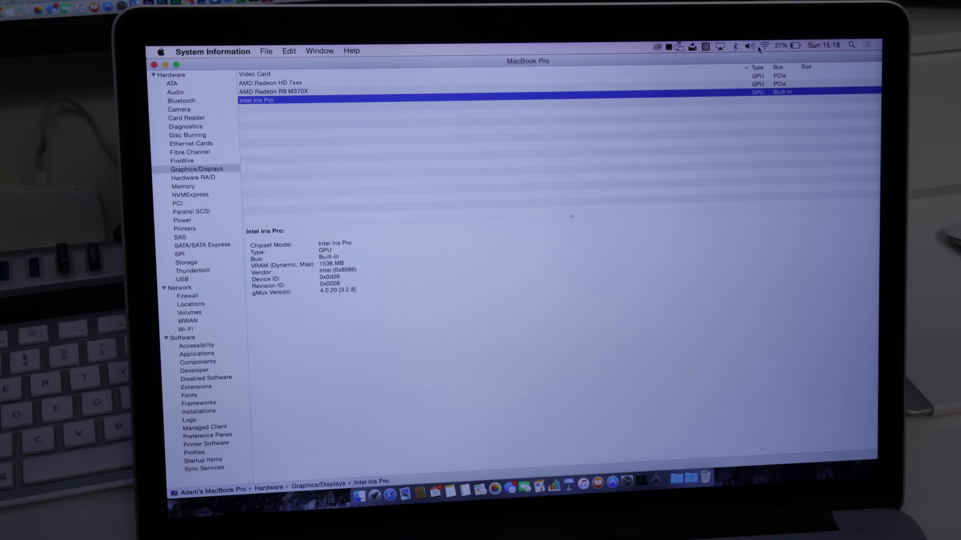
{"action": "left_click", "coordinate": [274, 91]}
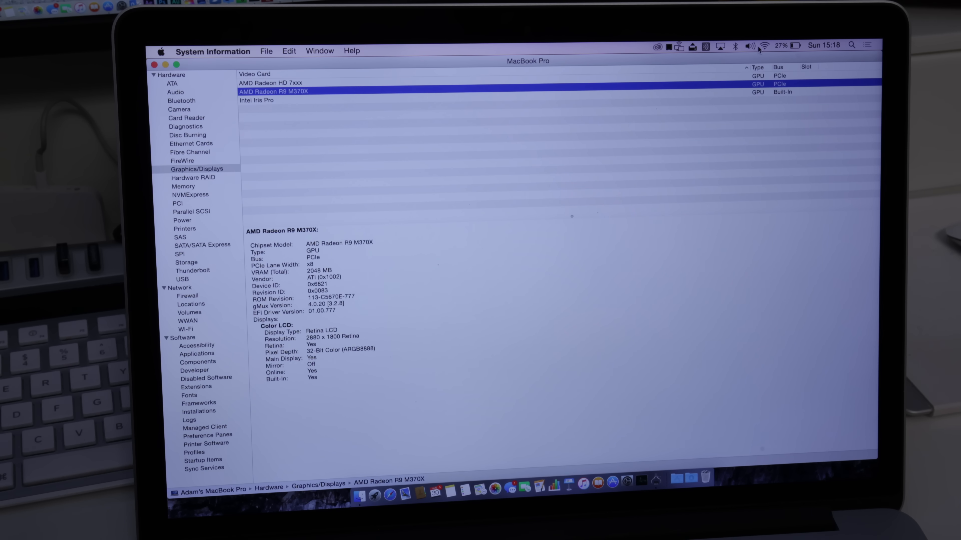
{"action": "left_click", "coordinate": [270, 82]}
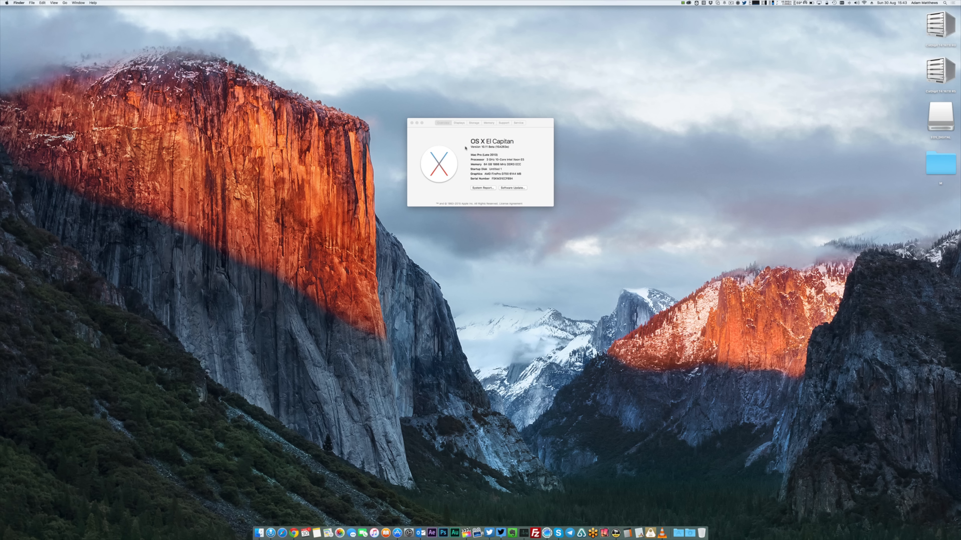
Check the Displays list showing two Dell P2715Q monitors, then launch the full System Report.
{"action": "left_click", "coordinate": [458, 122]}
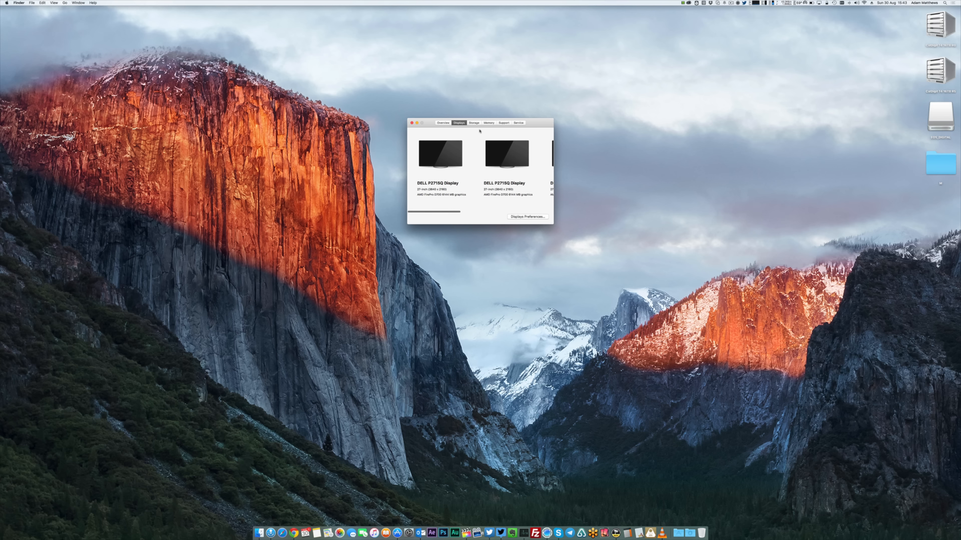
{"action": "left_click", "coordinate": [443, 122]}
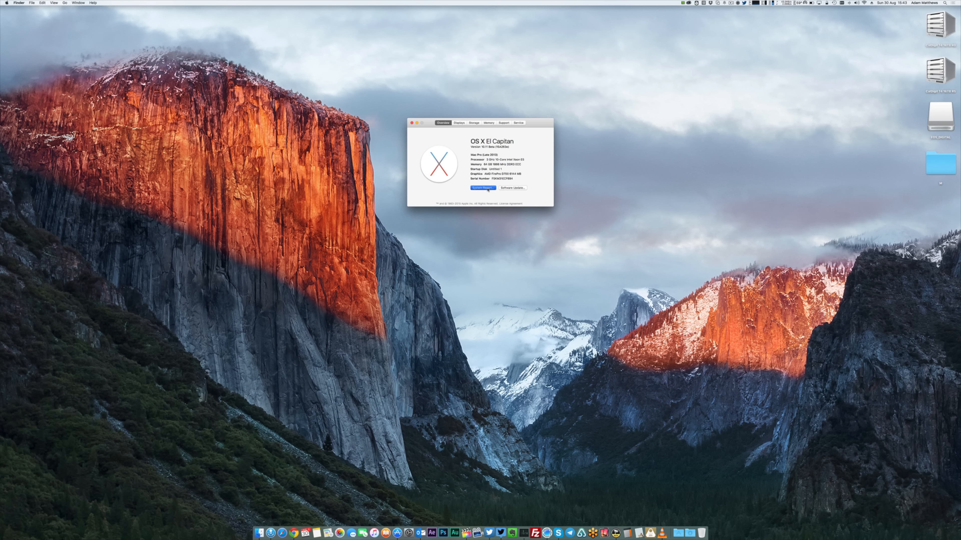
{"action": "left_click", "coordinate": [482, 187]}
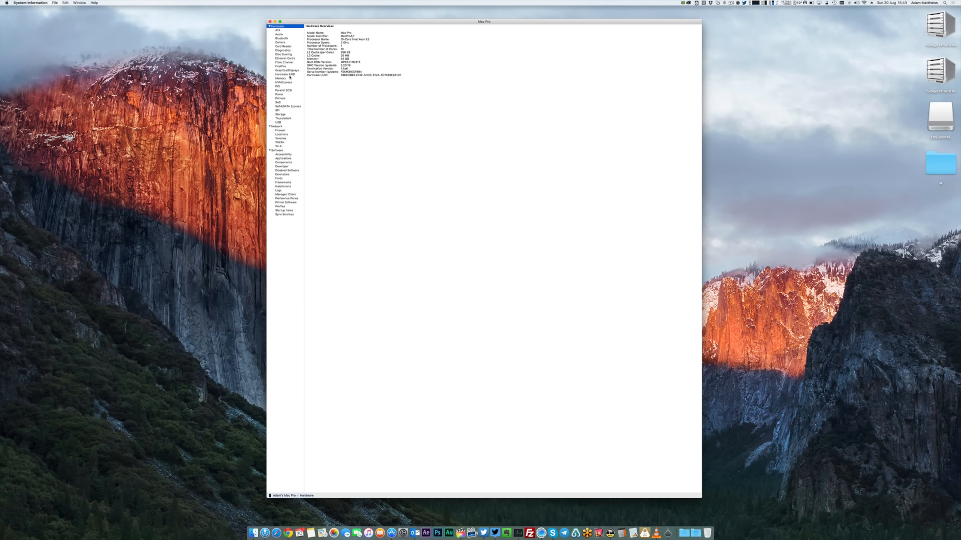
Show Graphics/Displays and select the second AMD FirePro D700 with its six Dell displays.
{"action": "left_click", "coordinate": [286, 71]}
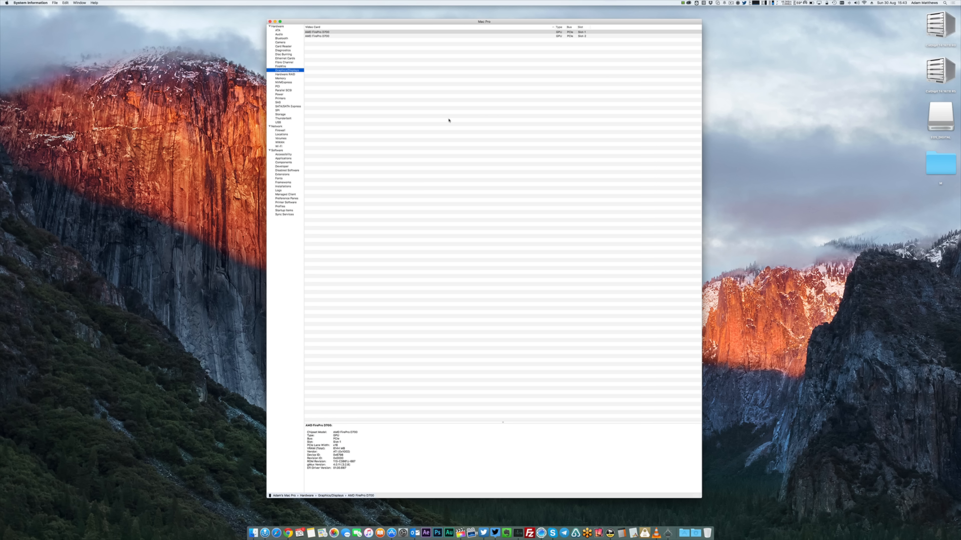
{"action": "left_click", "coordinate": [429, 35]}
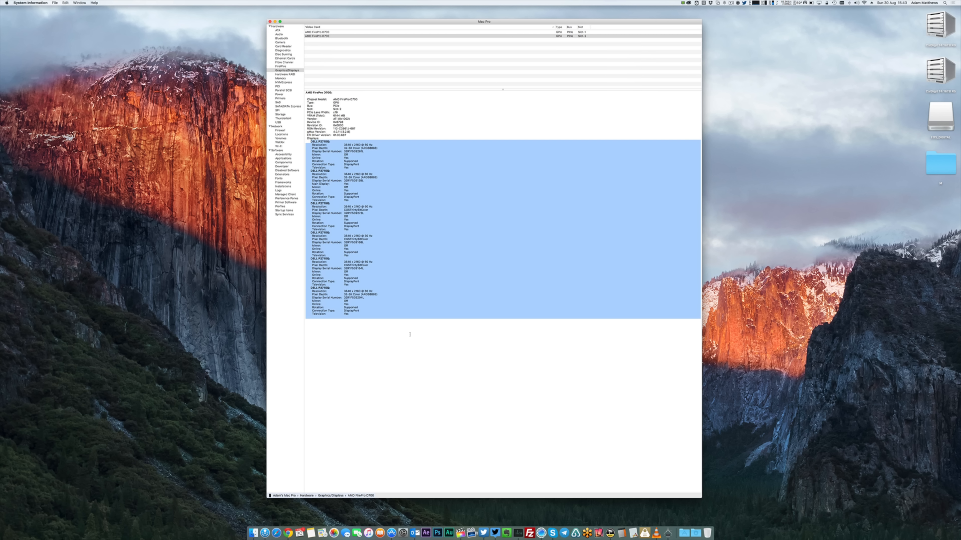
{"action": "mouse_move", "coordinate": [429, 335]}
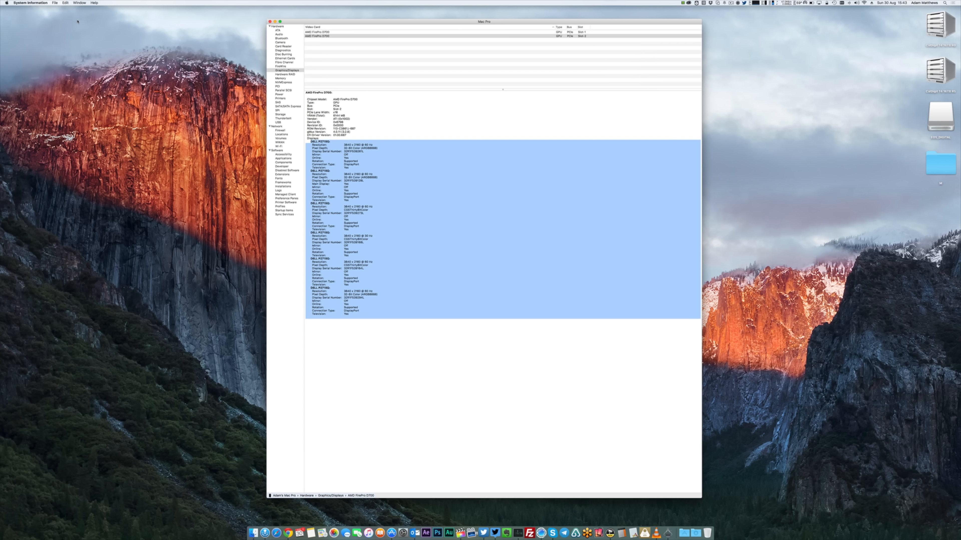
Browse the File and Edit menus, then enter full screen from the Window menu.
{"action": "left_click", "coordinate": [55, 3]}
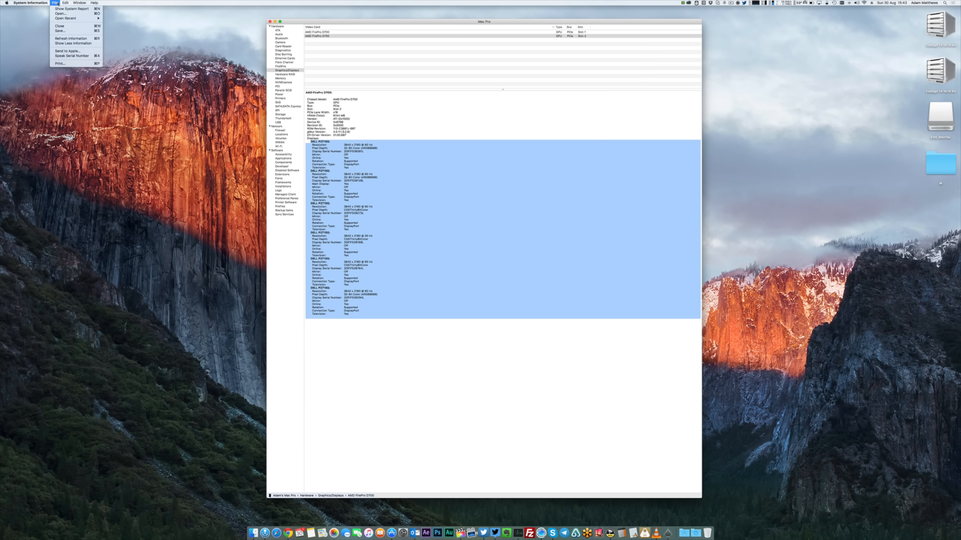
{"action": "left_click", "coordinate": [64, 2]}
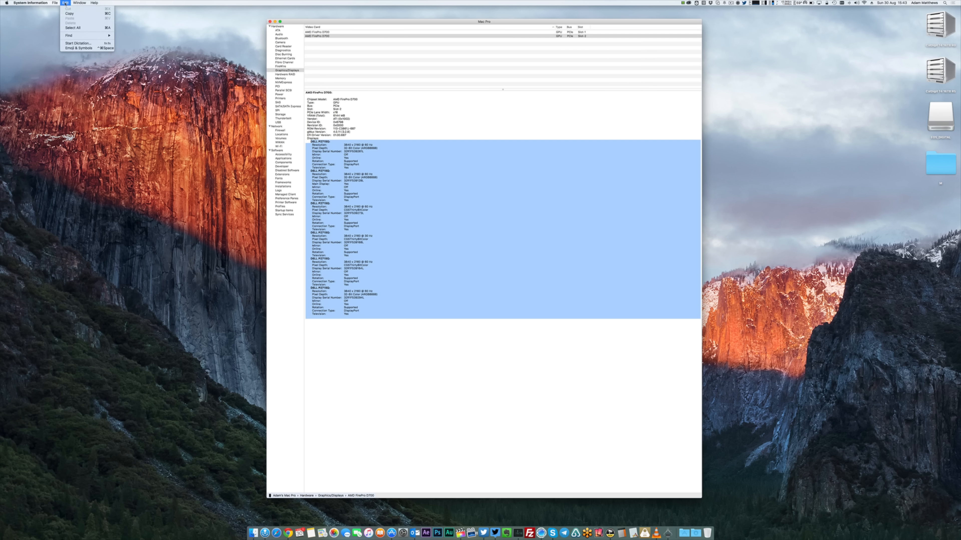
{"action": "left_click", "coordinate": [79, 3]}
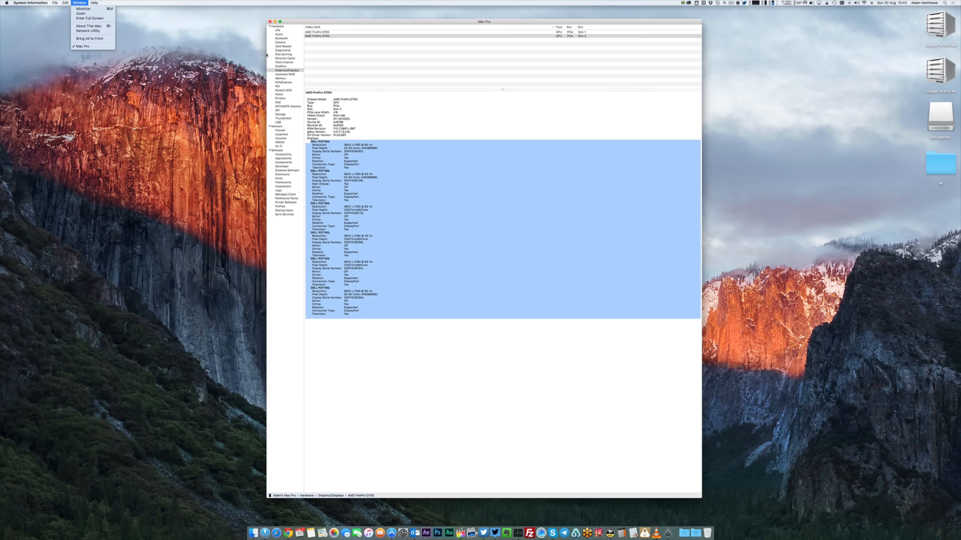
{"action": "left_click", "coordinate": [80, 13]}
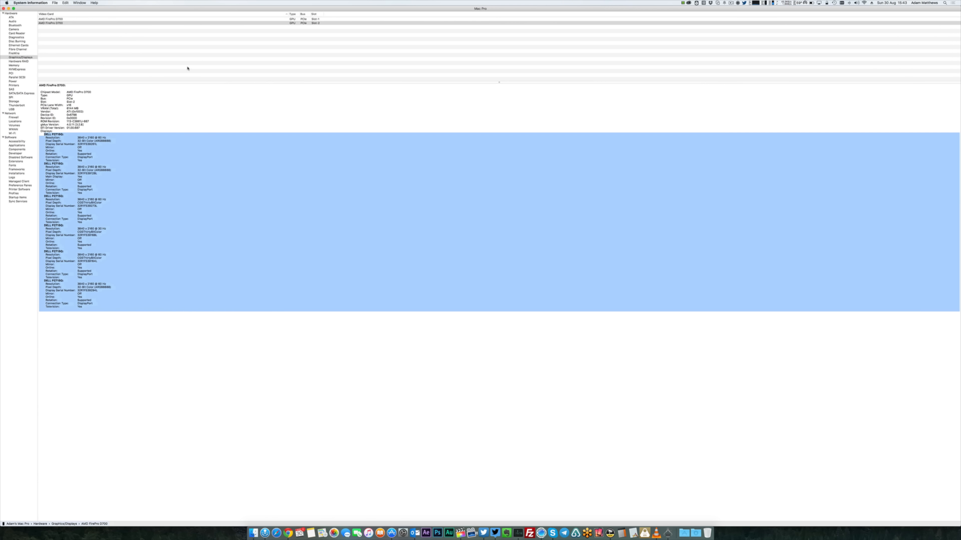
{"action": "mouse_move", "coordinate": [81, 53]}
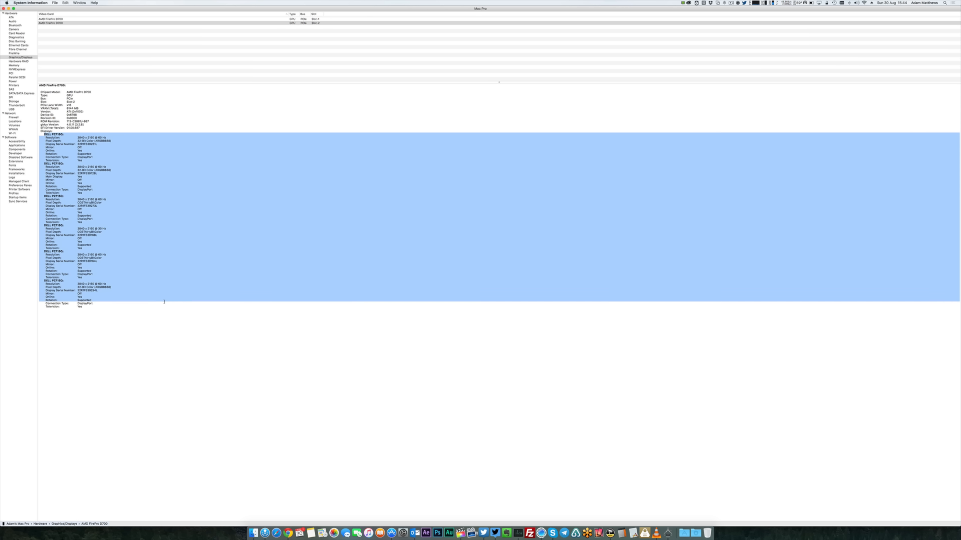
Clear the highlighted text in the FirePro D700 display details pane.
{"action": "left_click", "coordinate": [174, 92]}
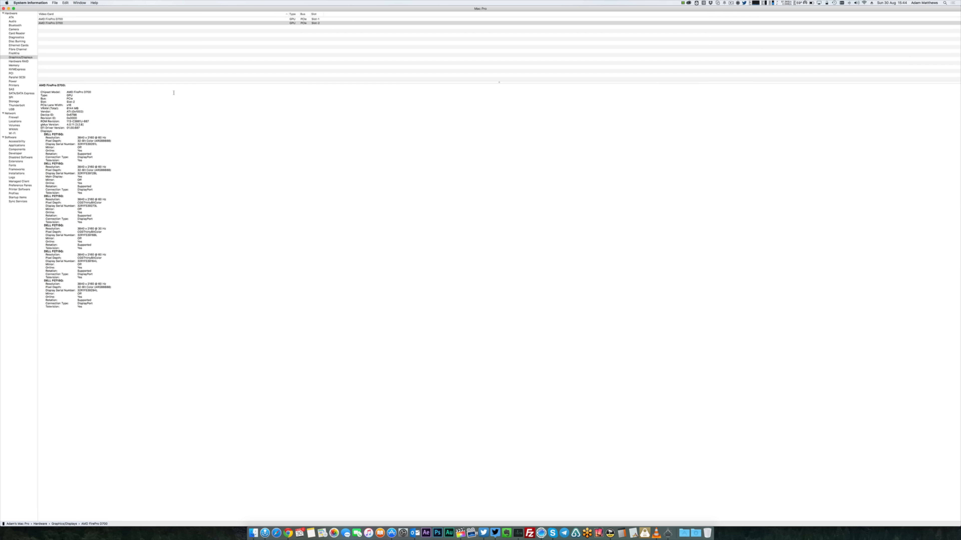